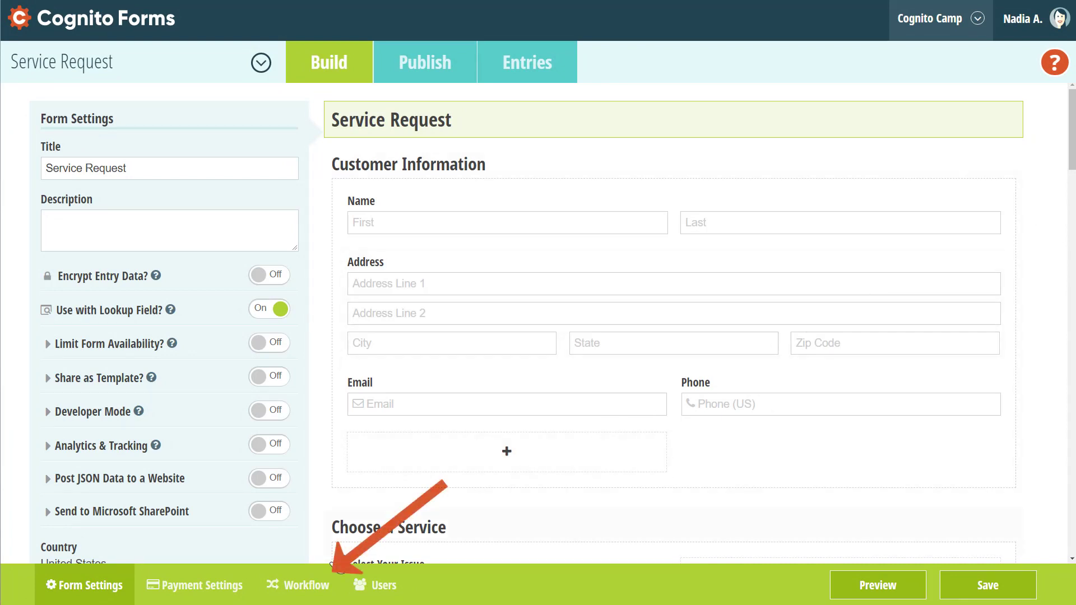
- Show the Service Request workflow settings with its Submit, Update and Pay actions
{"action": "left_click", "coordinate": [306, 585]}
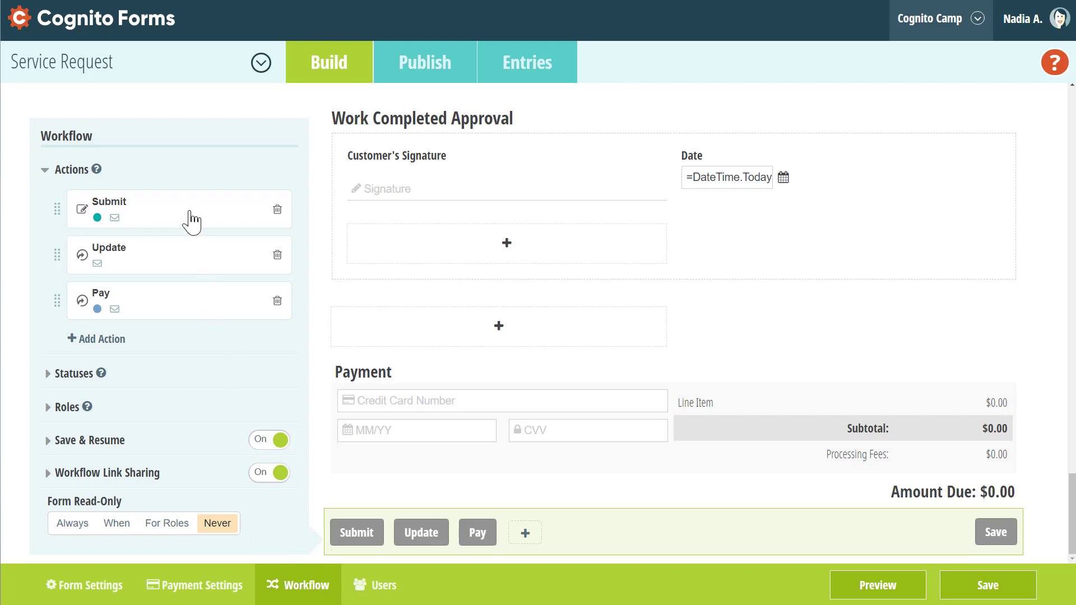
{"action": "left_click", "coordinate": [110, 202]}
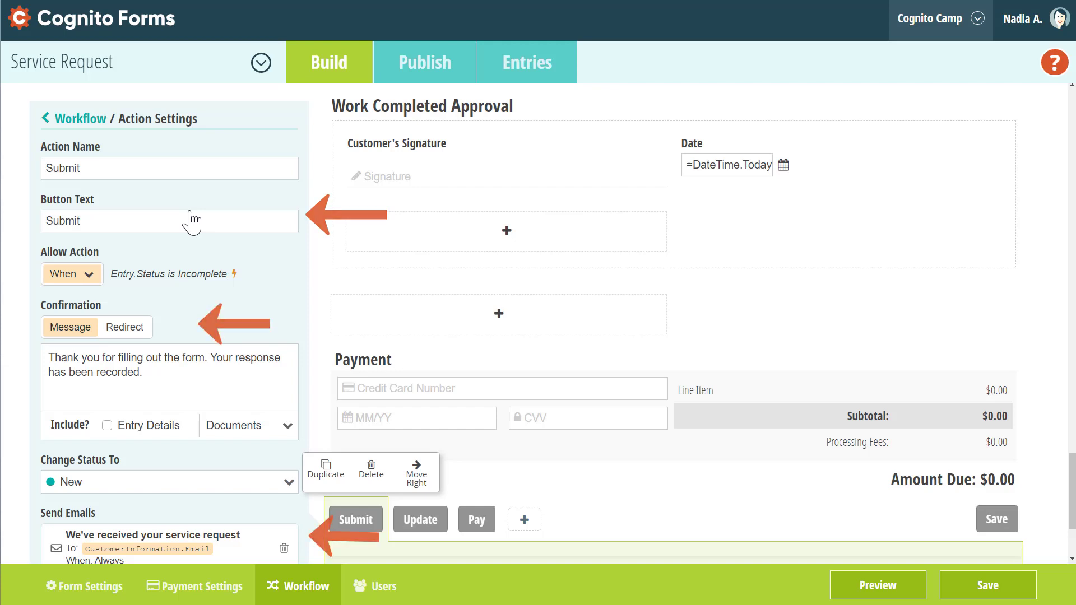
{"action": "left_click", "coordinate": [80, 118]}
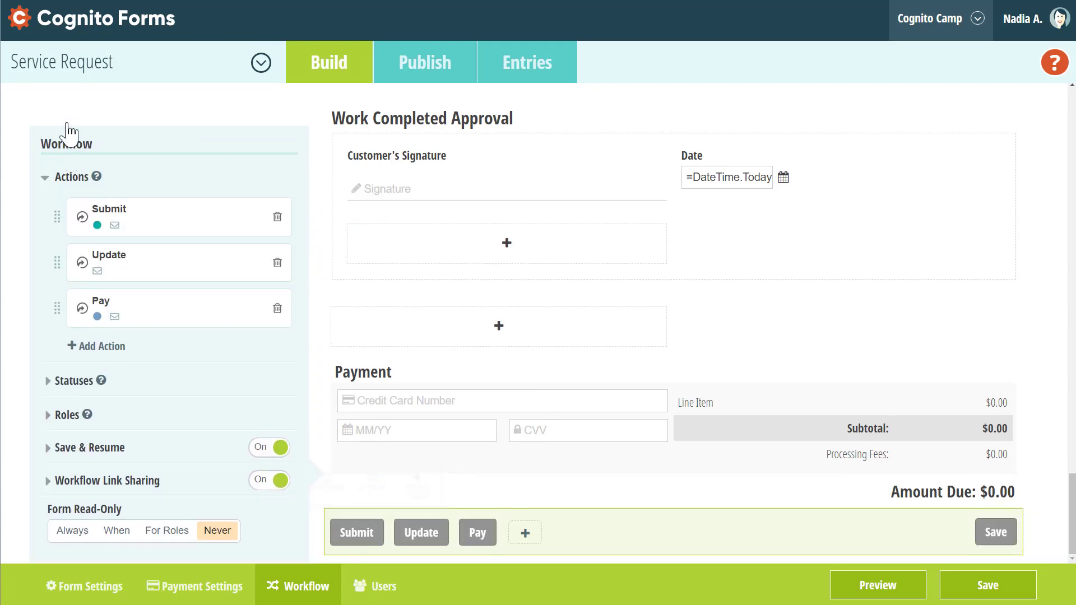
- Browse the Customer, Estimator, Technician and Internal workflow roles, then bring up the general Form Settings
{"action": "scroll", "scroll_direction": "down", "scroll_amount": 3}
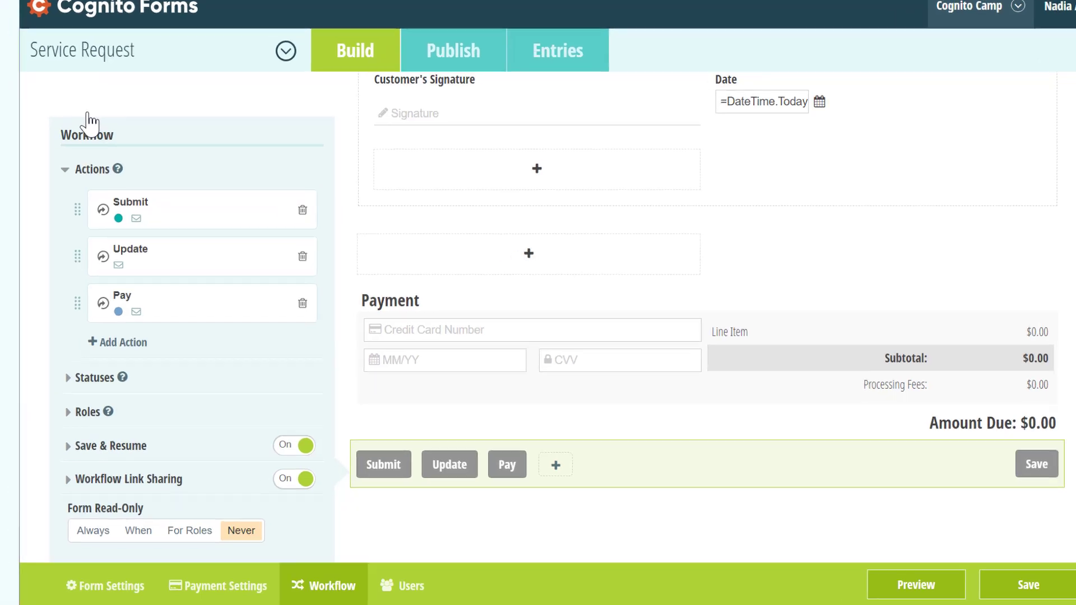
{"action": "left_click", "coordinate": [104, 585]}
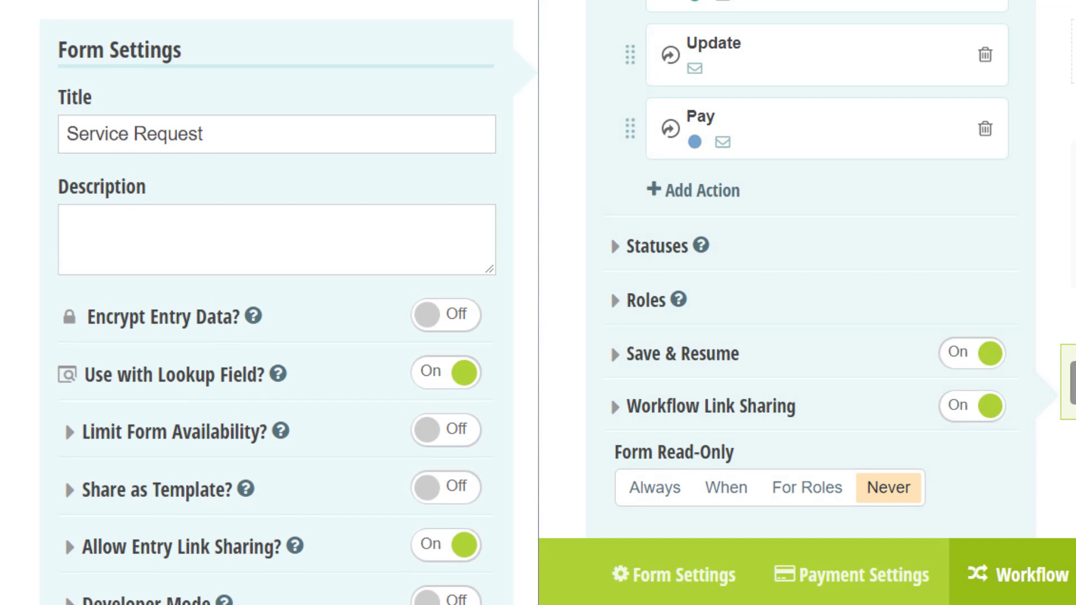
{"action": "left_click", "coordinate": [1028, 574]}
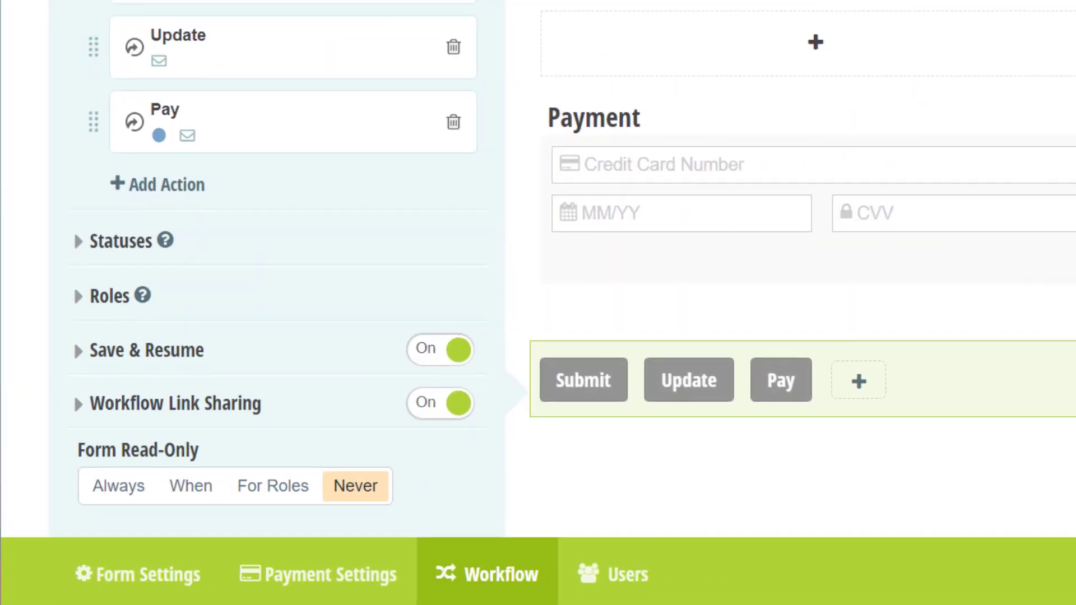
{"action": "left_click", "coordinate": [110, 296]}
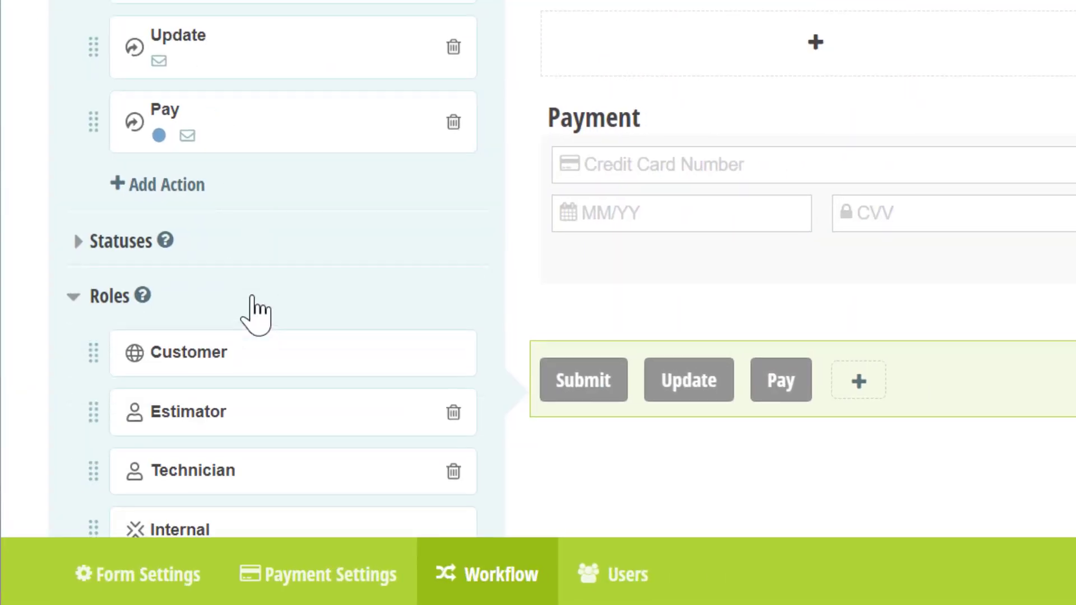
{"action": "scroll", "scroll_direction": "down", "scroll_amount": 3}
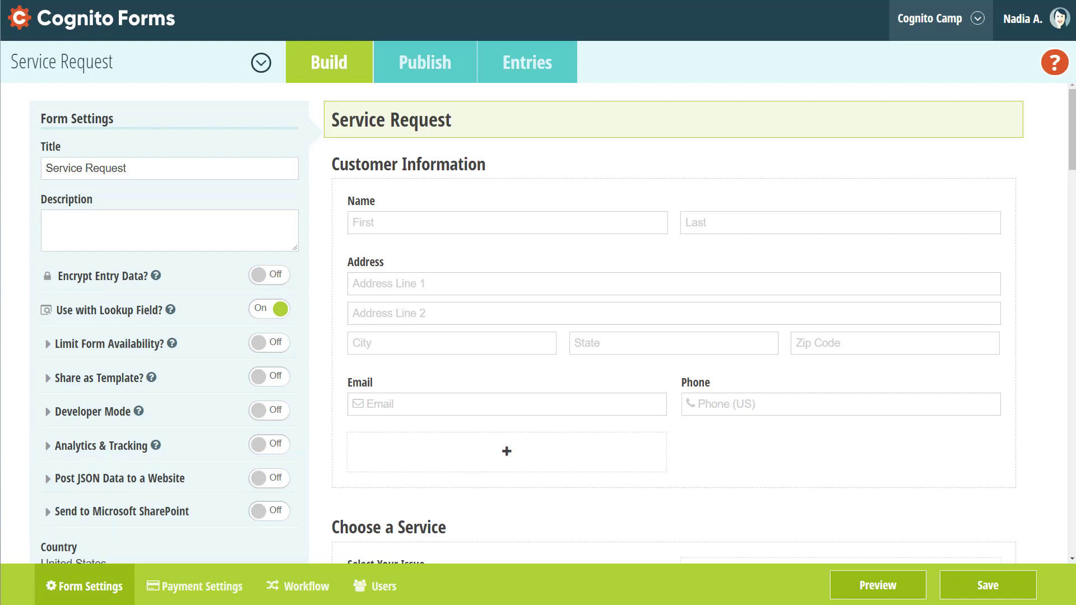
- Open the Entries list to see all 17 Service Request entries and their statuses
{"action": "left_click", "coordinate": [526, 61]}
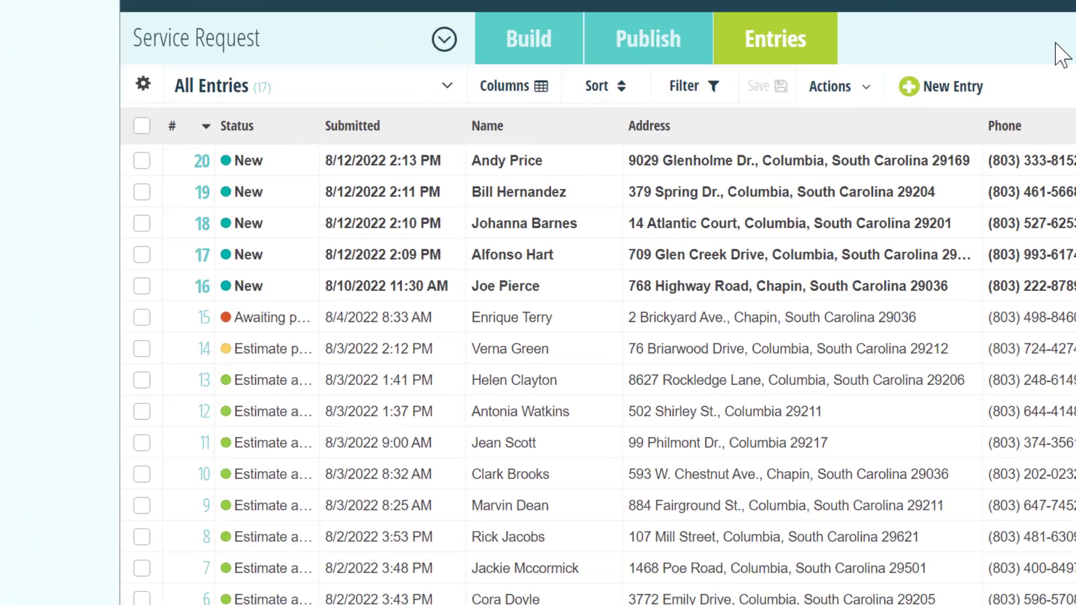
{"action": "left_click", "coordinate": [829, 86]}
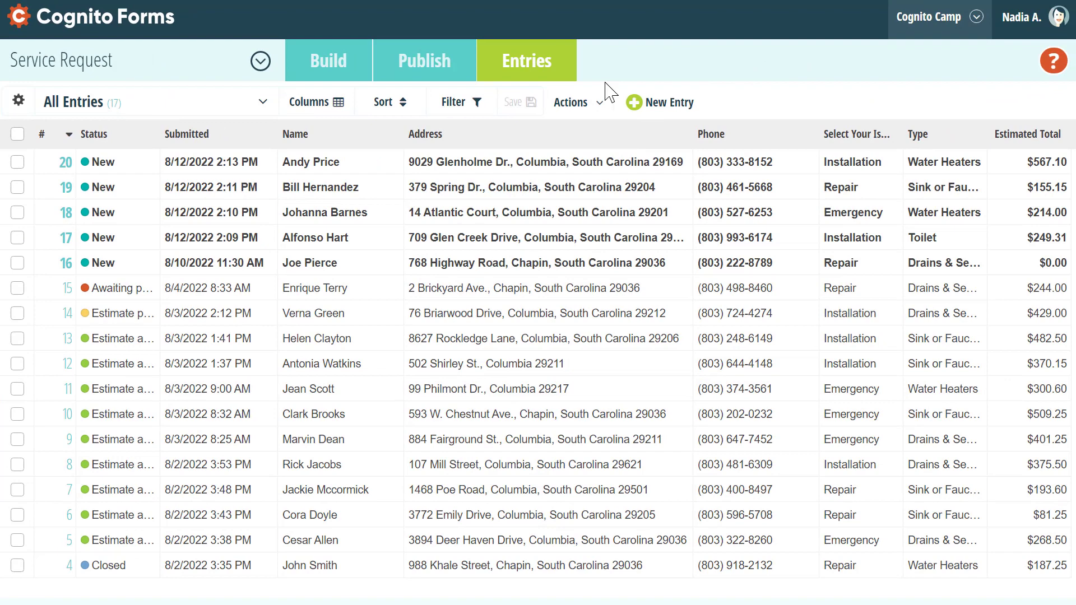
{"action": "left_click", "coordinate": [17, 162]}
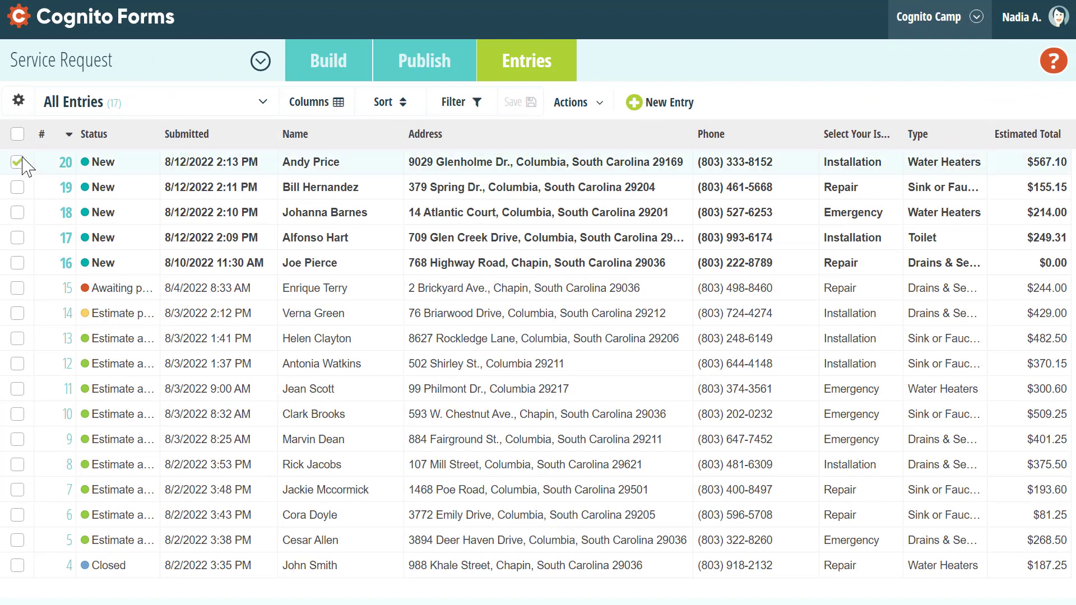
{"action": "left_click", "coordinate": [571, 102]}
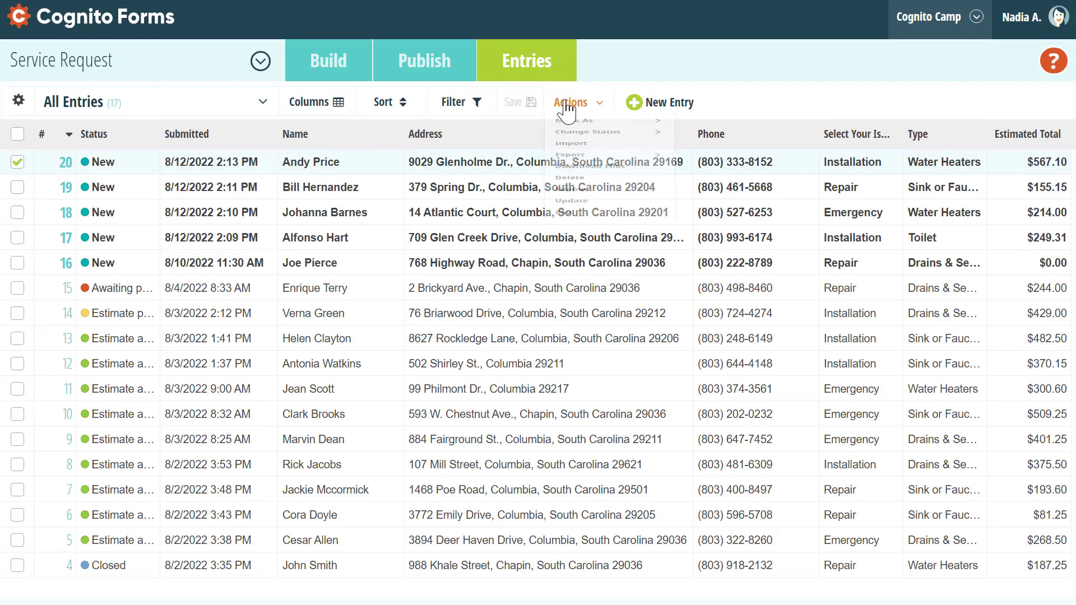
{"action": "left_click", "coordinate": [572, 102]}
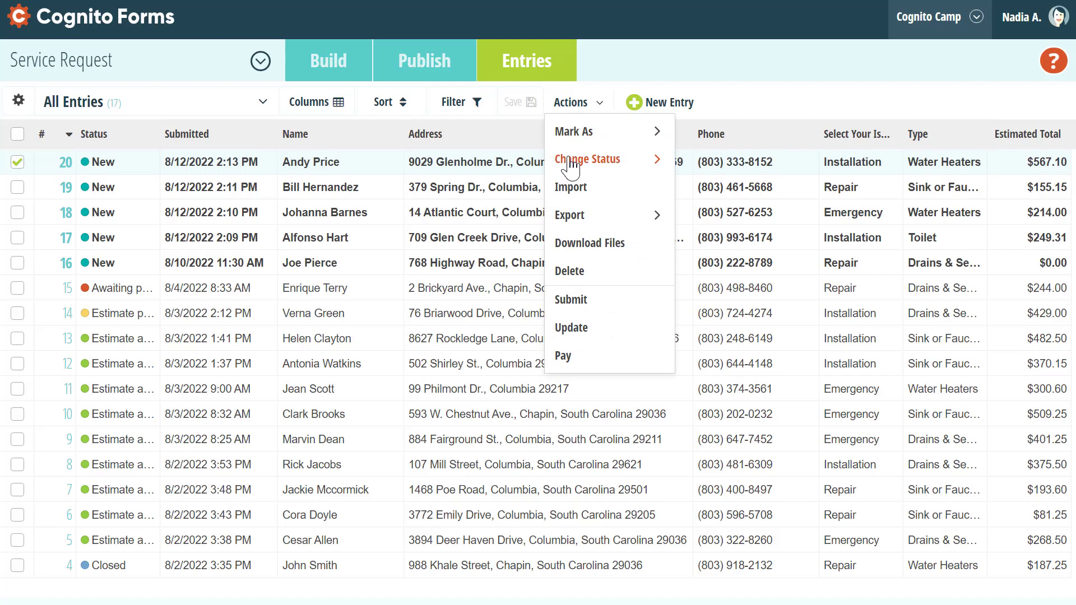
{"action": "left_click", "coordinate": [586, 159]}
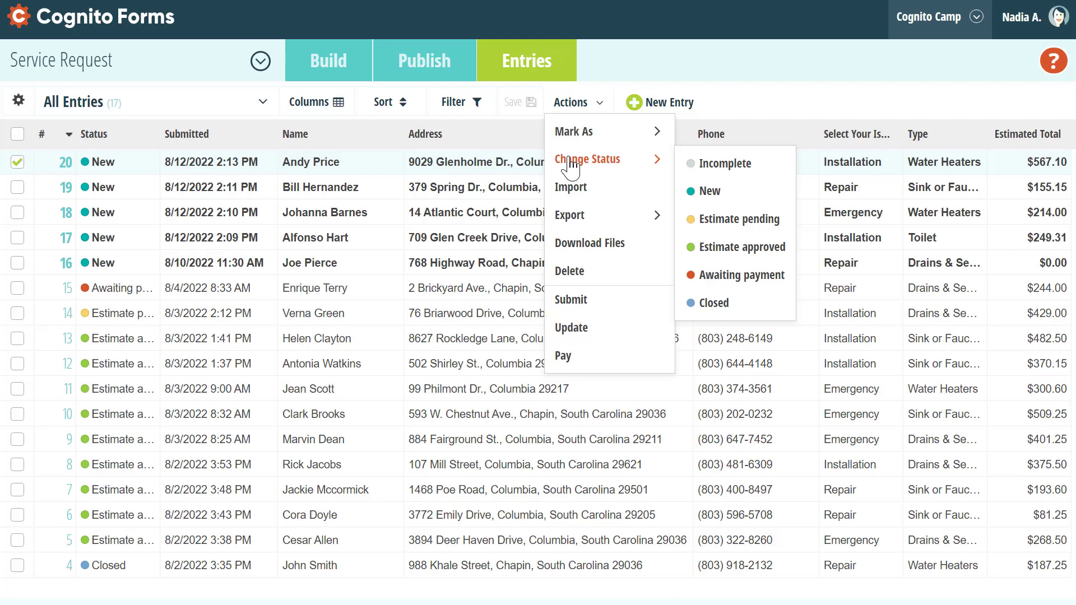
{"action": "mouse_move", "coordinate": [638, 149]}
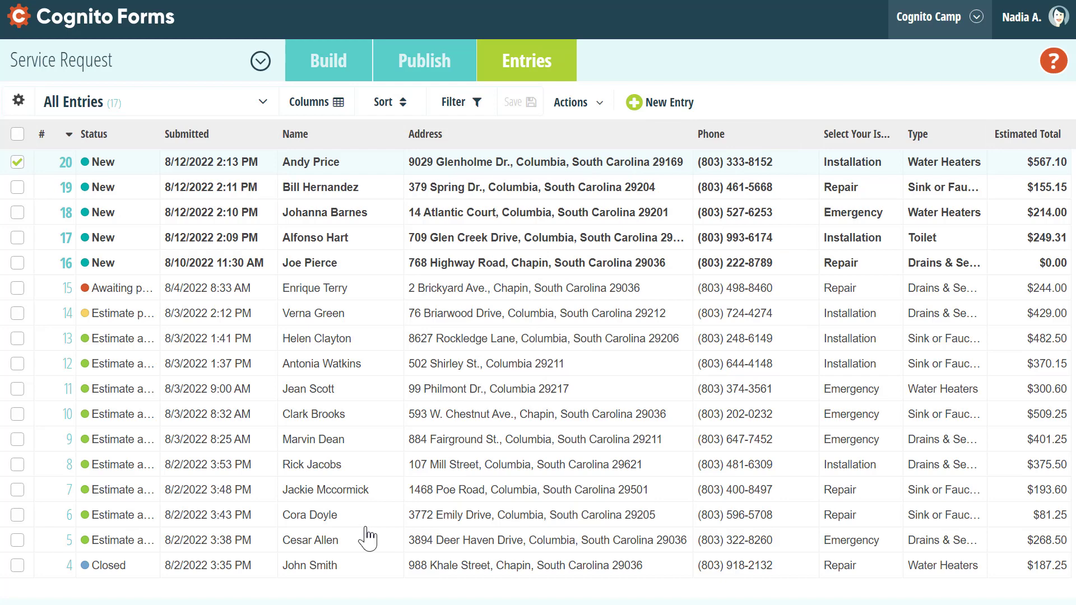
{"action": "left_click", "coordinate": [309, 541]}
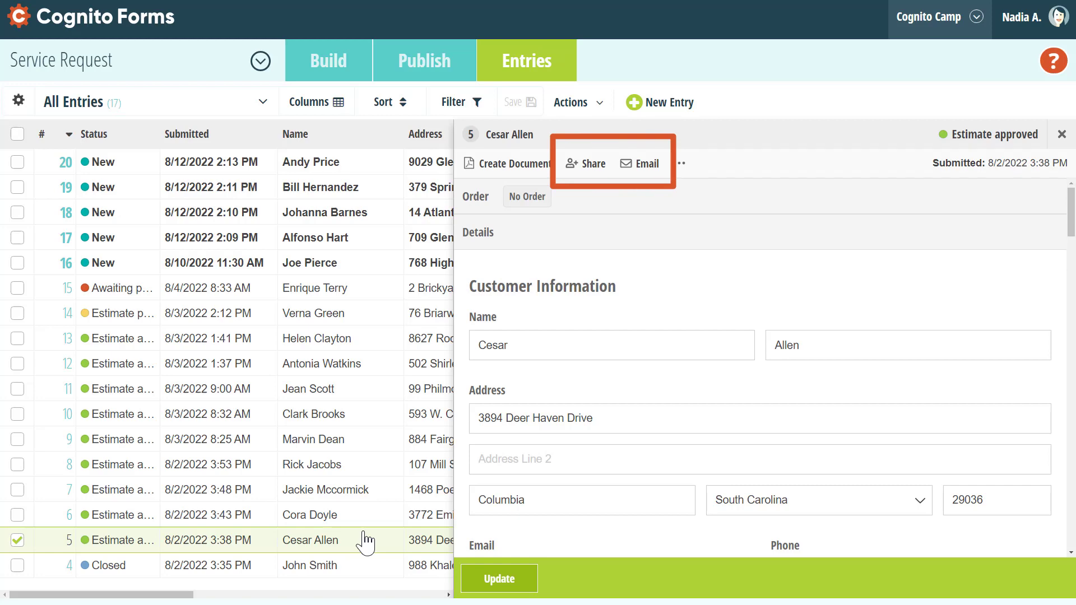
{"action": "mouse_move", "coordinate": [579, 198]}
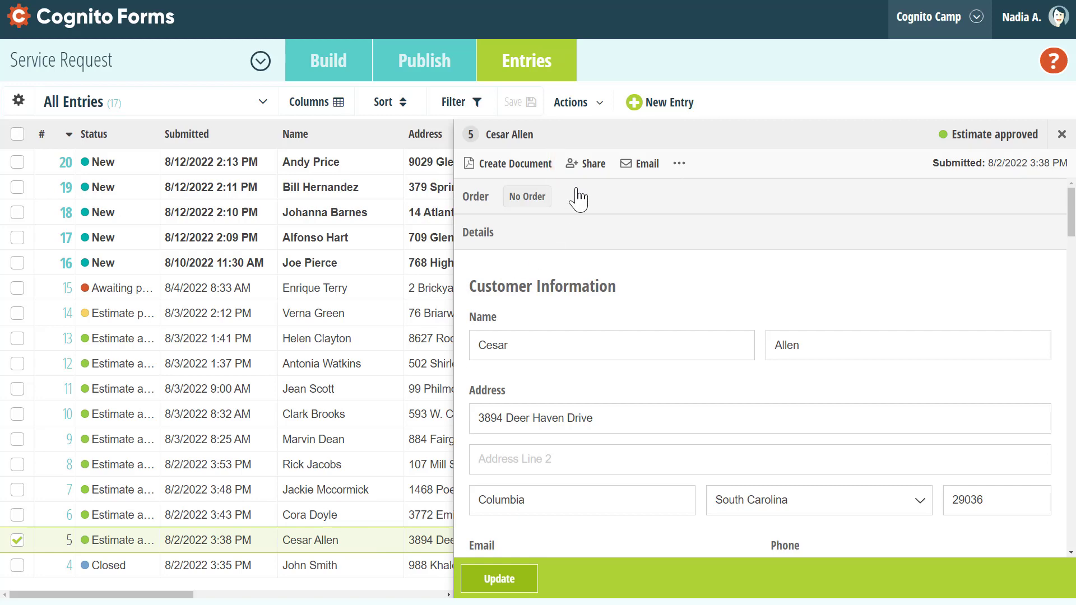
{"action": "left_click", "coordinate": [592, 163]}
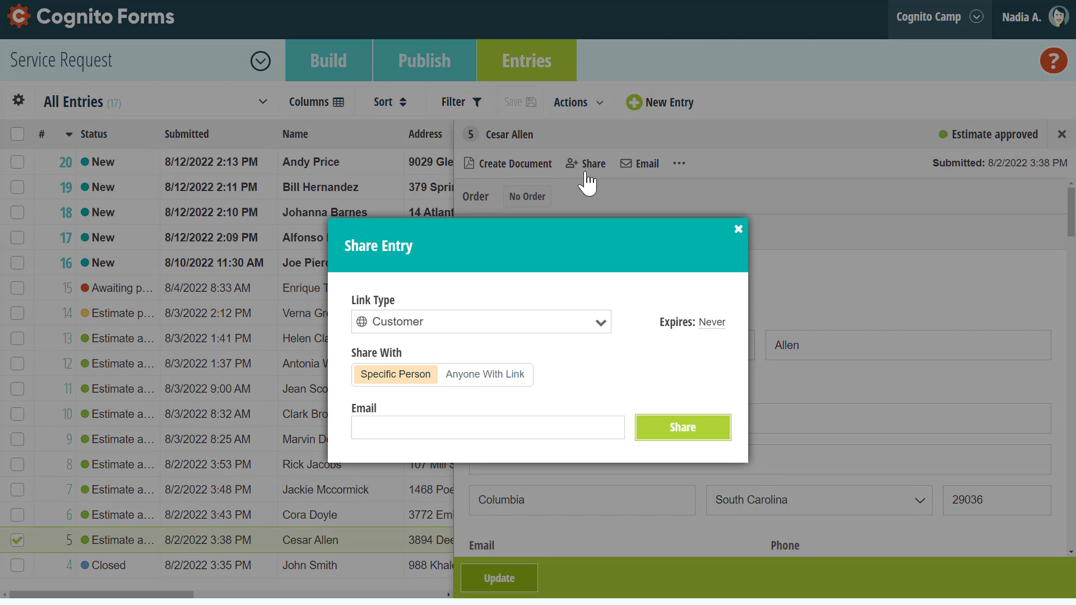
{"action": "left_click", "coordinate": [738, 229]}
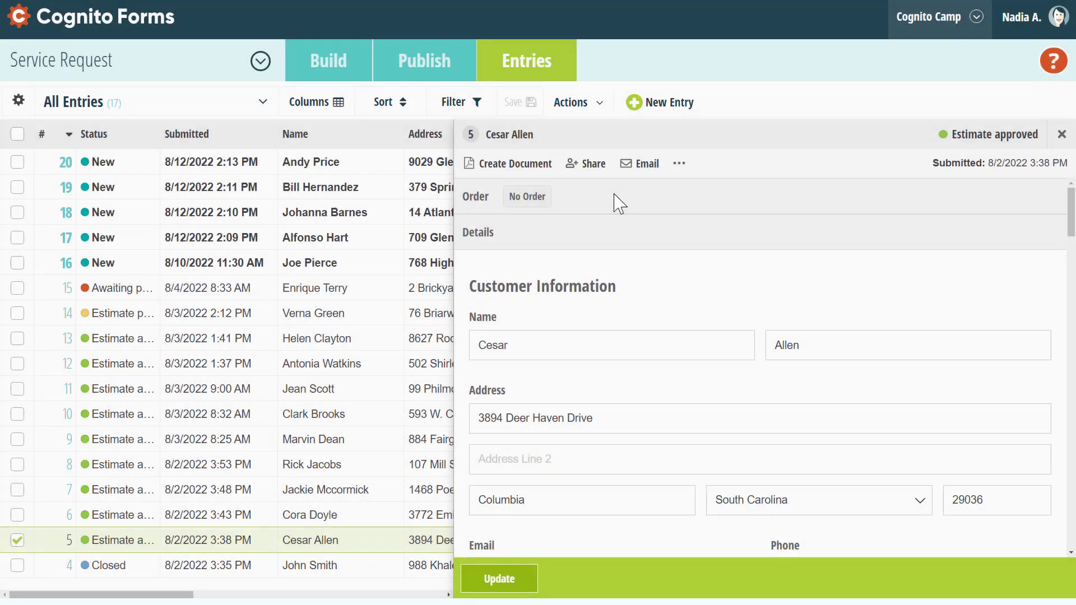
{"action": "left_click", "coordinate": [638, 163]}
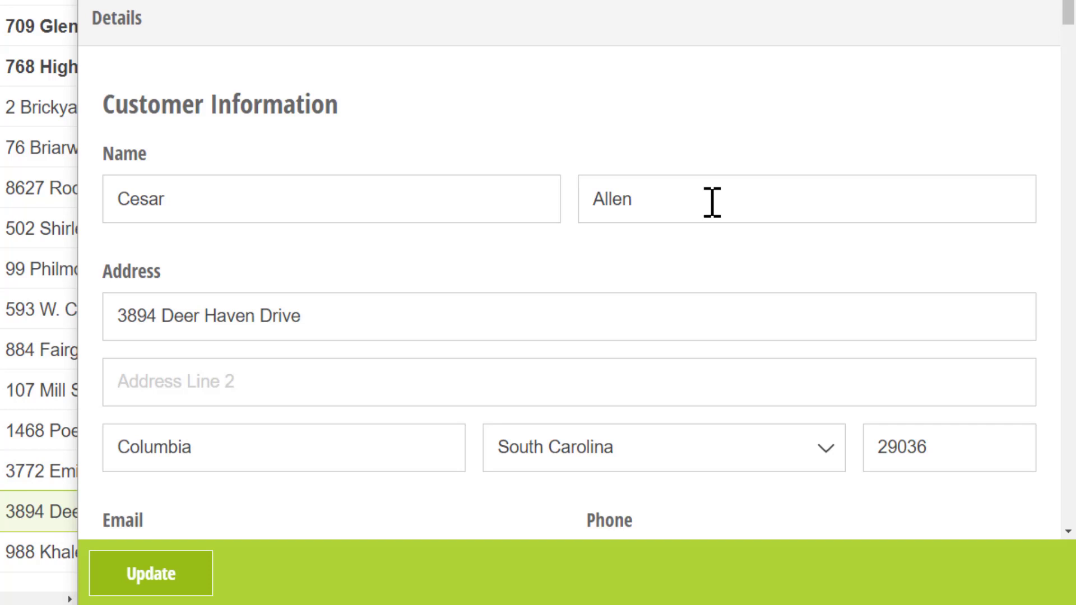
- Edit the Last name field, then view the Submit, Approve and Deny options for the $35.00 Taxi expense entry
{"action": "key", "text": "BackSpace"}
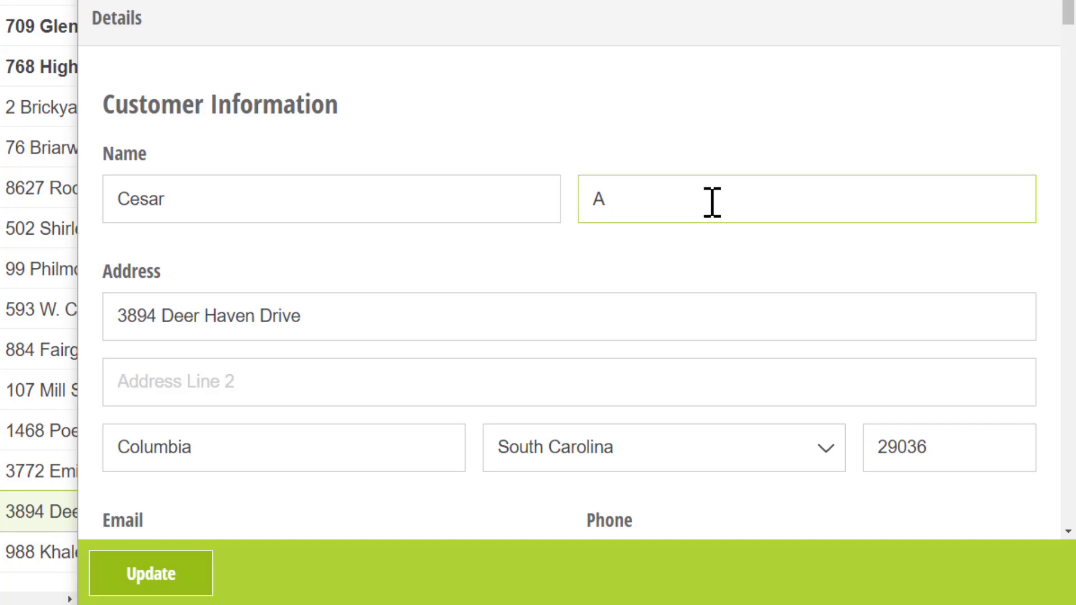
{"action": "type", "text": ".00"}
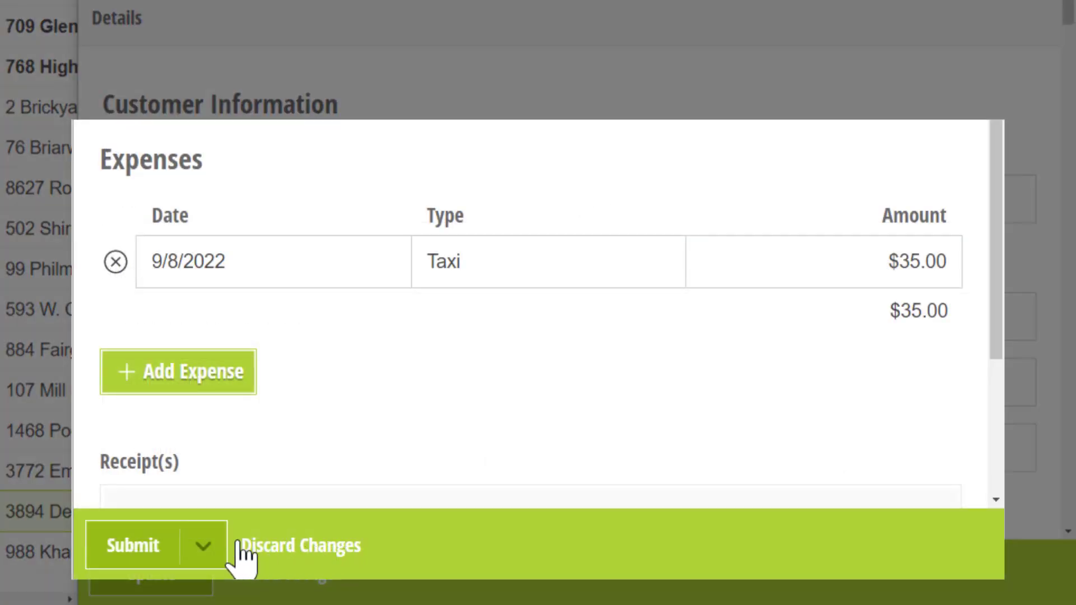
{"action": "left_click", "coordinate": [202, 545]}
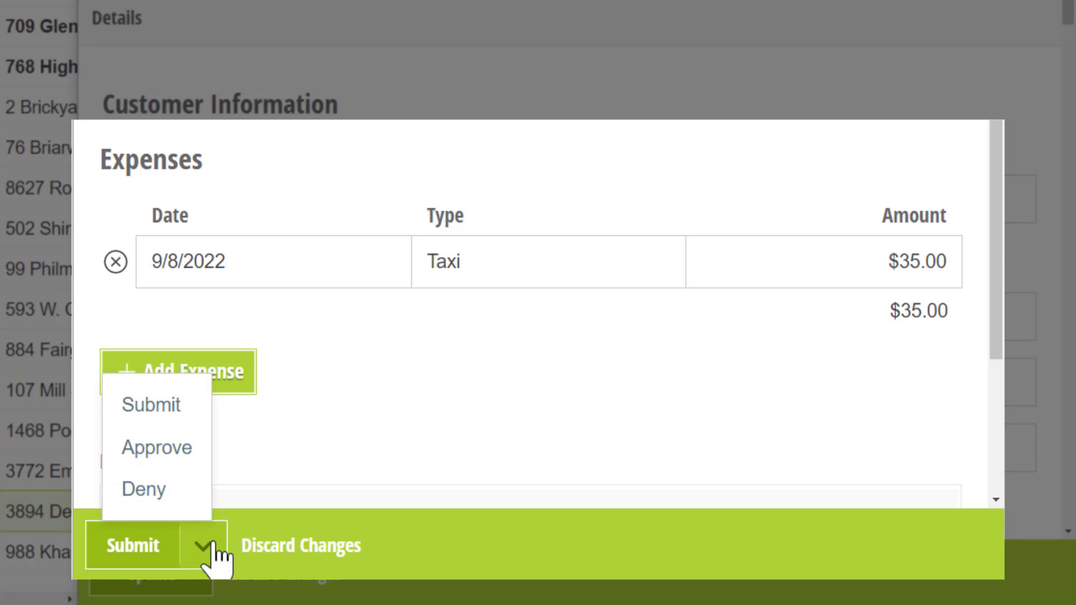